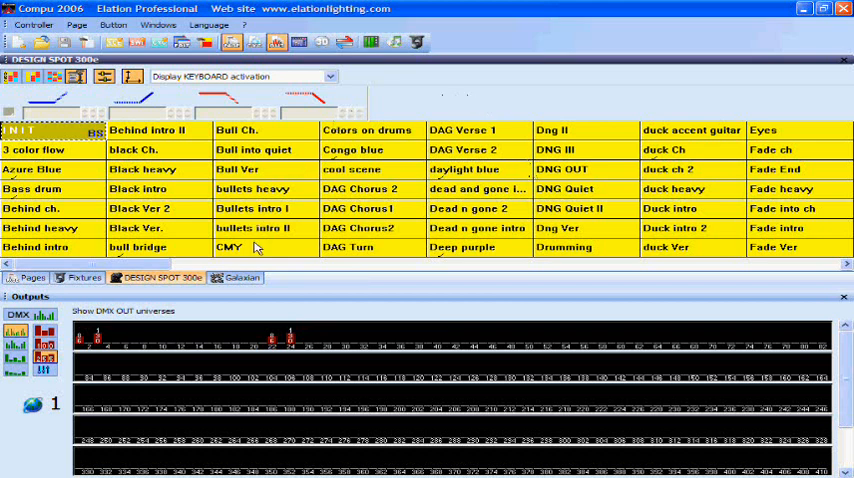
Select the CMY switch on the DESIGN SPOT 300e page as the starting look
left_click(253, 247)
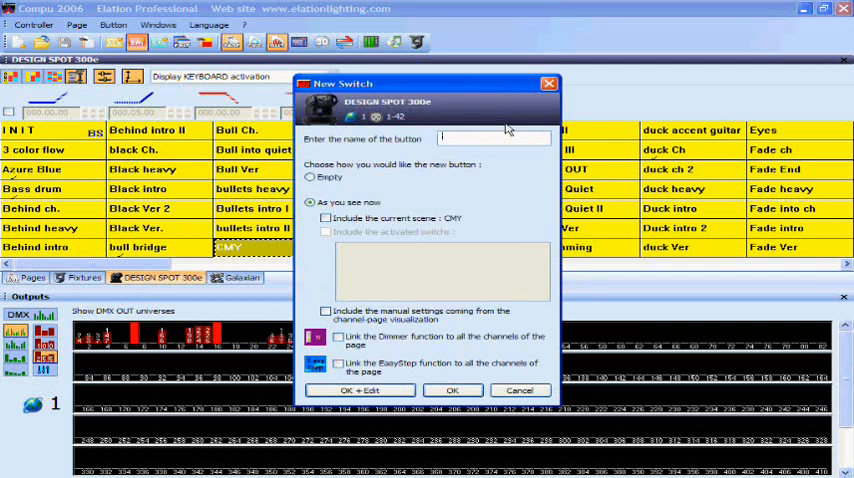
Name the new switch 'CMY strobe', base it on the current look, and open it for editing
type("CMY")
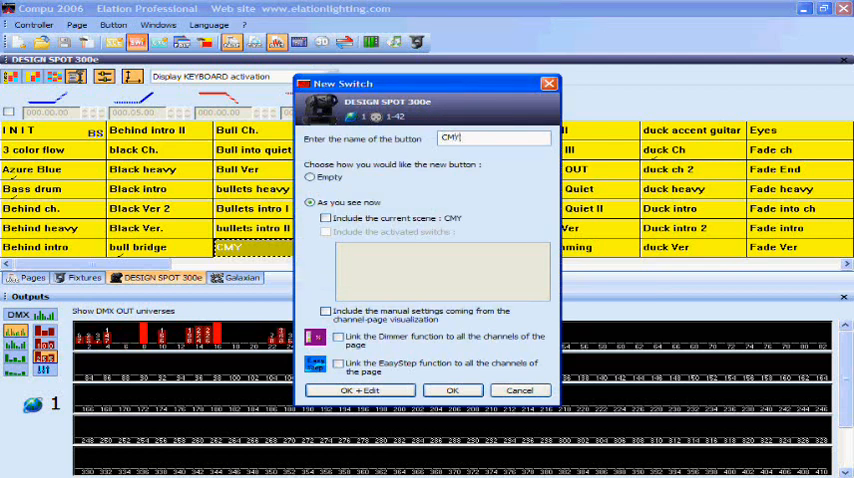
type("stb")
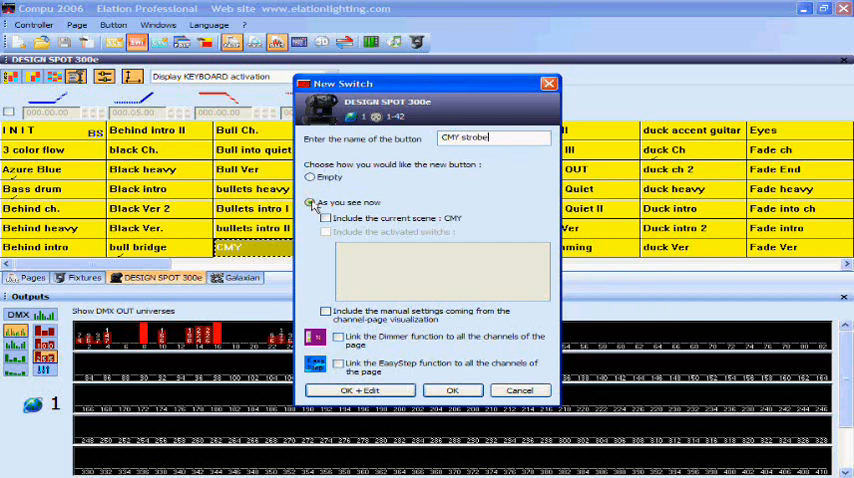
left_click(325, 217)
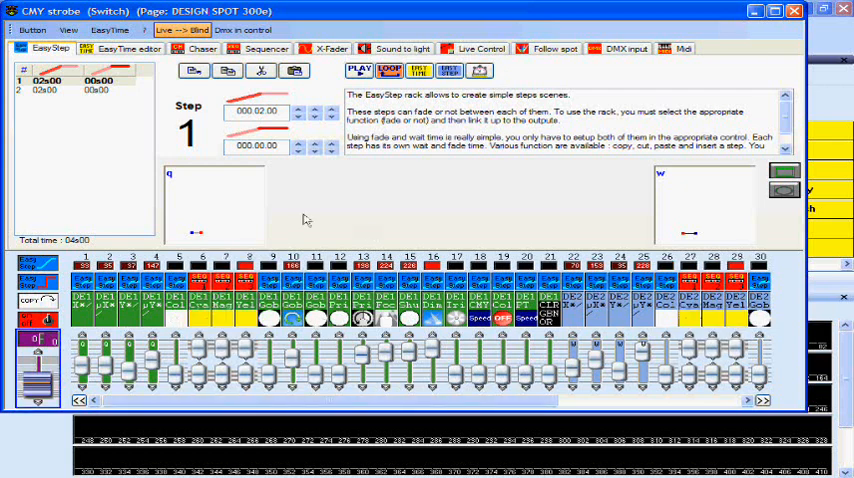
mouse_move(113, 102)
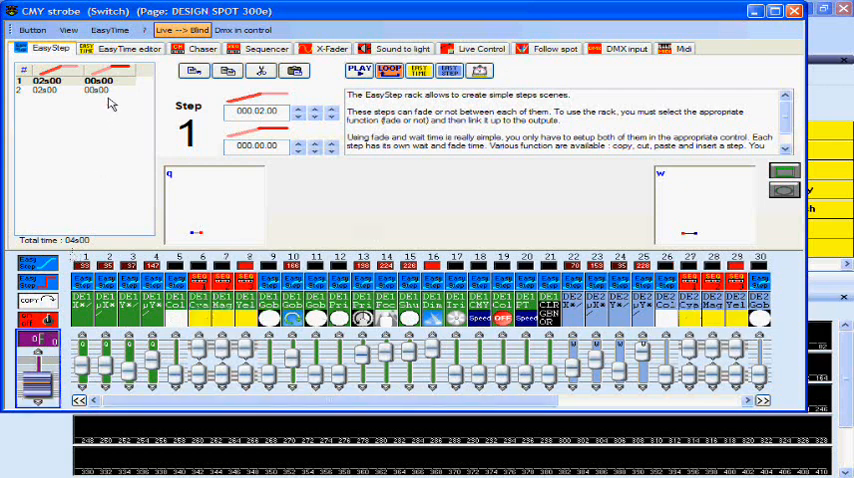
Select both existing EasyStep steps and cut them from the switch
left_click(60, 90)
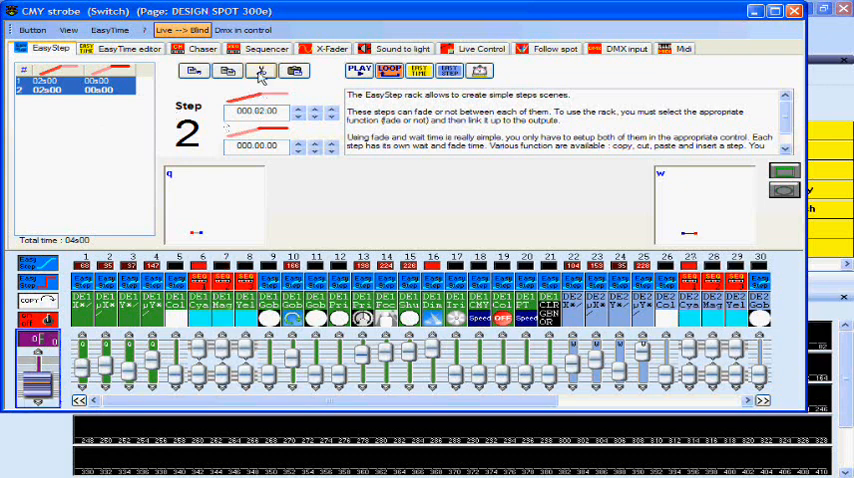
left_click(261, 70)
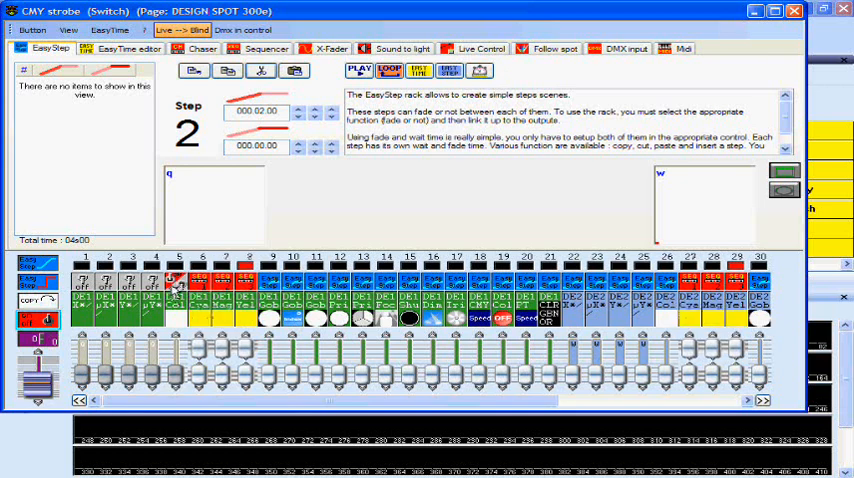
Turn off all channels except Shutter (15) and Dimmer (16), which stay on EasyStep
left_click(198, 278)
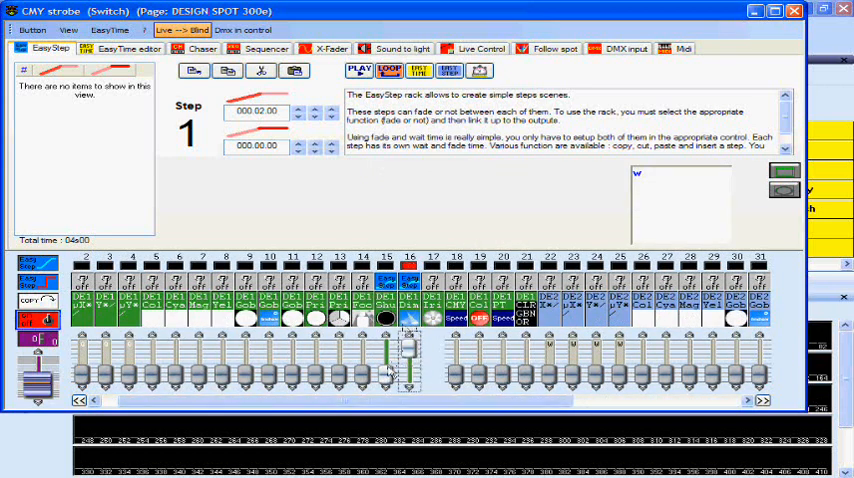
Add an EasyStep step with Shutter at 229 and fade time 00.00
left_click_drag(388, 380, 390, 355)
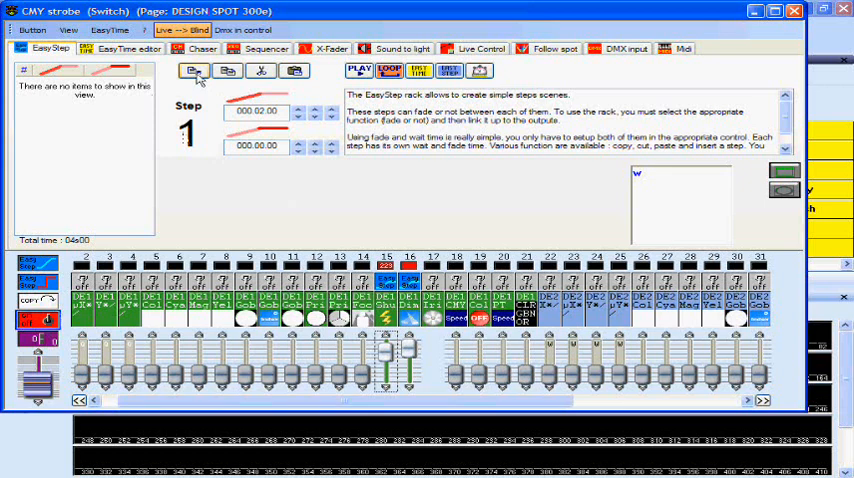
left_click(195, 70)
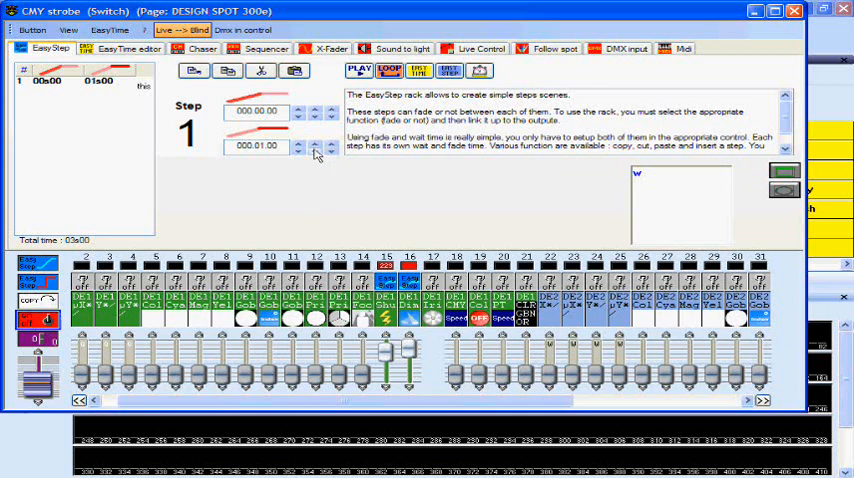
left_click(315, 143)
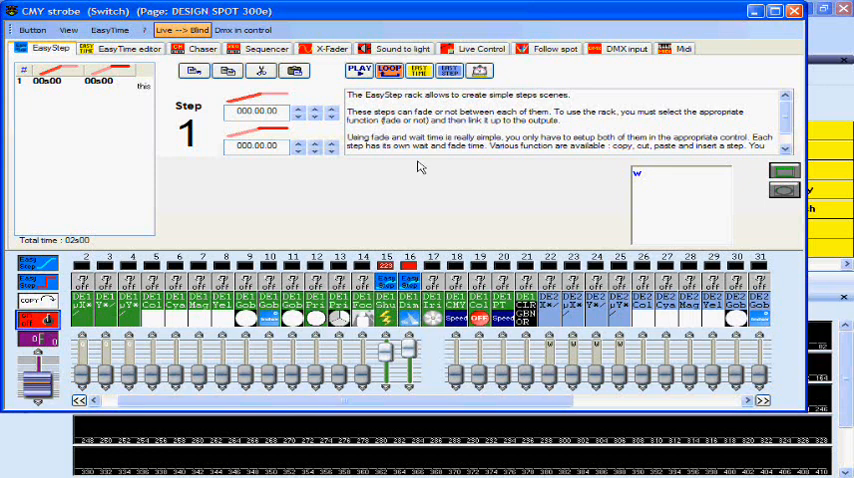
mouse_move(324, 195)
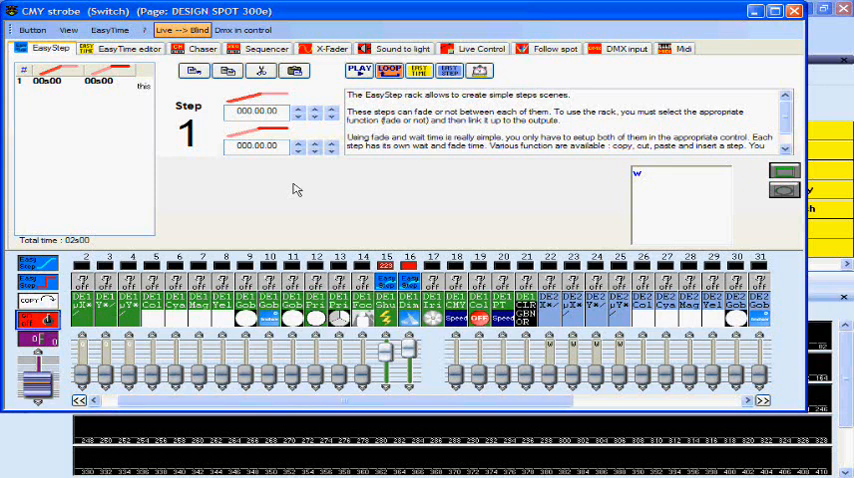
mouse_move(231, 186)
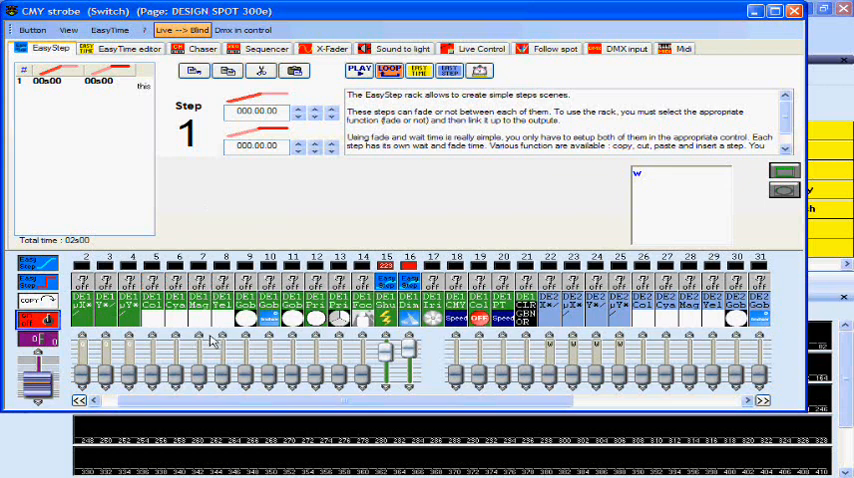
mouse_move(162, 322)
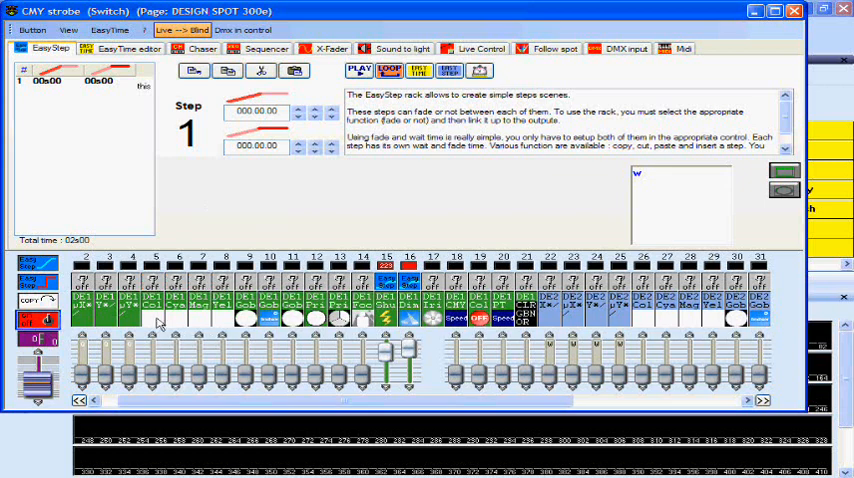
mouse_move(270, 214)
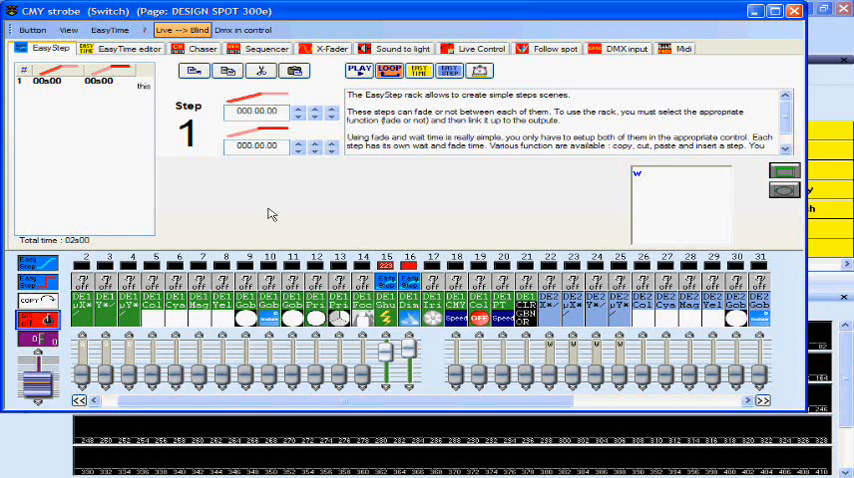
mouse_move(263, 210)
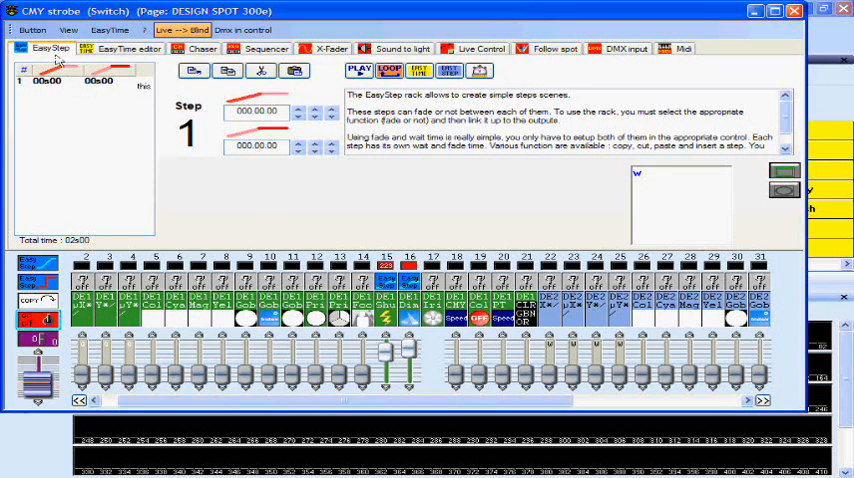
Close and save the CMY strobe switch, then test its new button
left_click(32, 29)
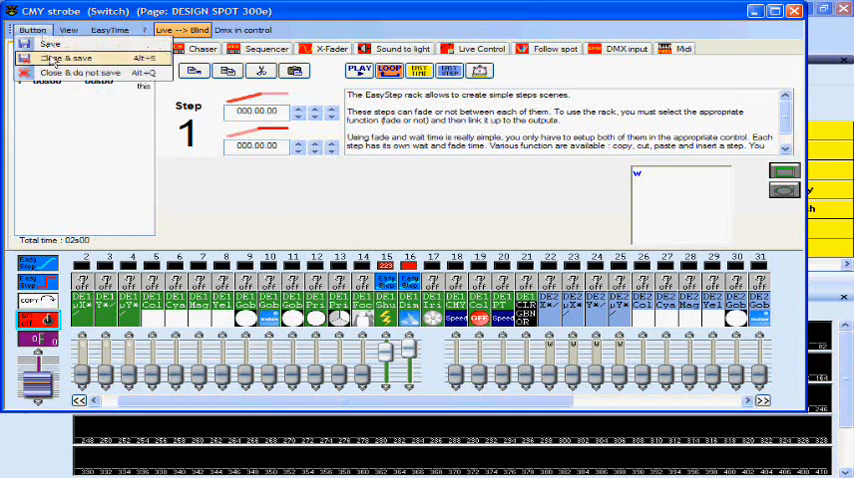
left_click(71, 58)
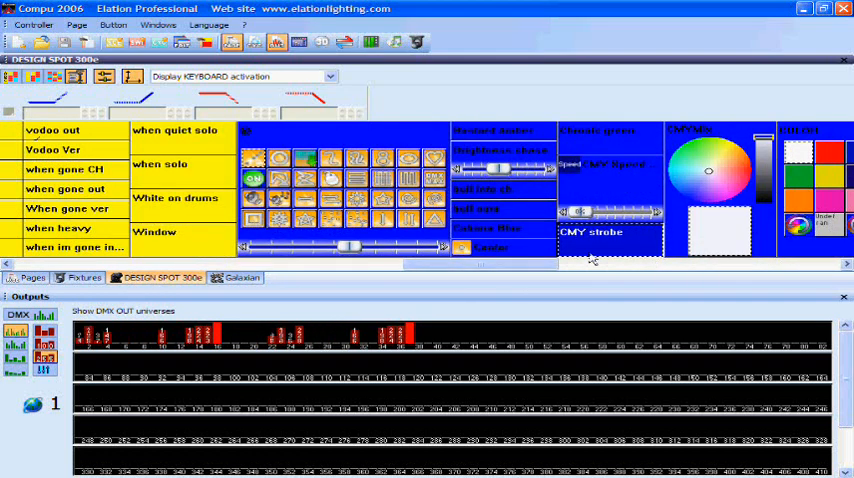
left_click(608, 237)
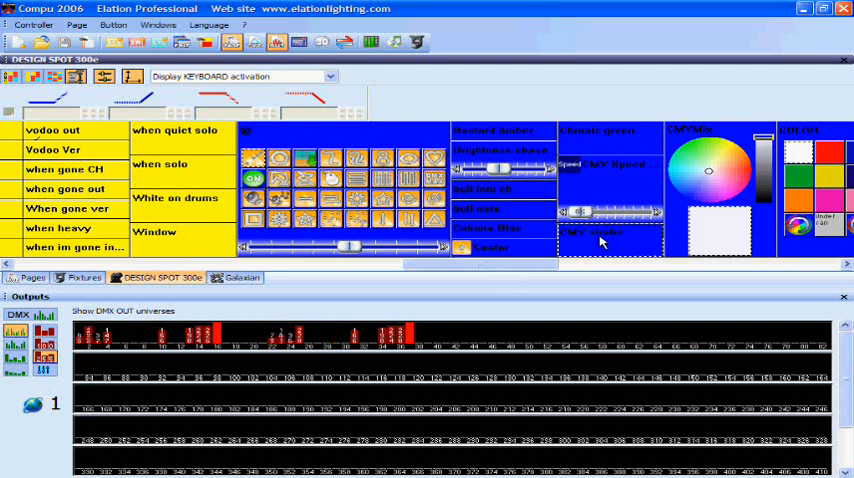